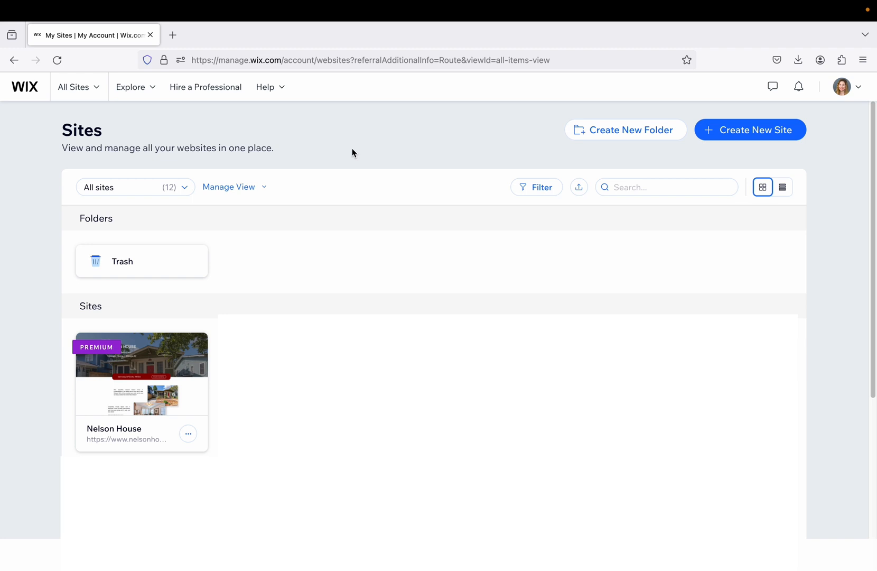
pyautogui.moveTo(258, 259)
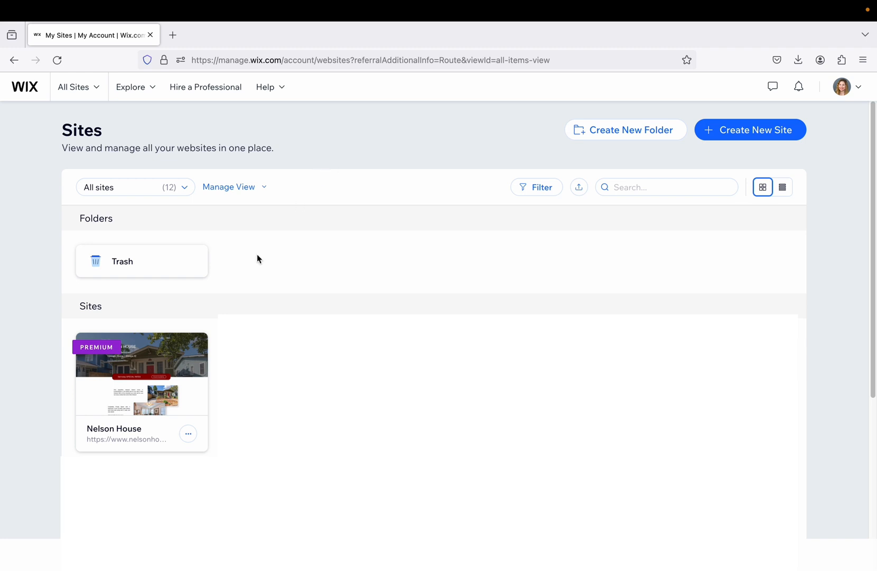
pyautogui.moveTo(142, 374)
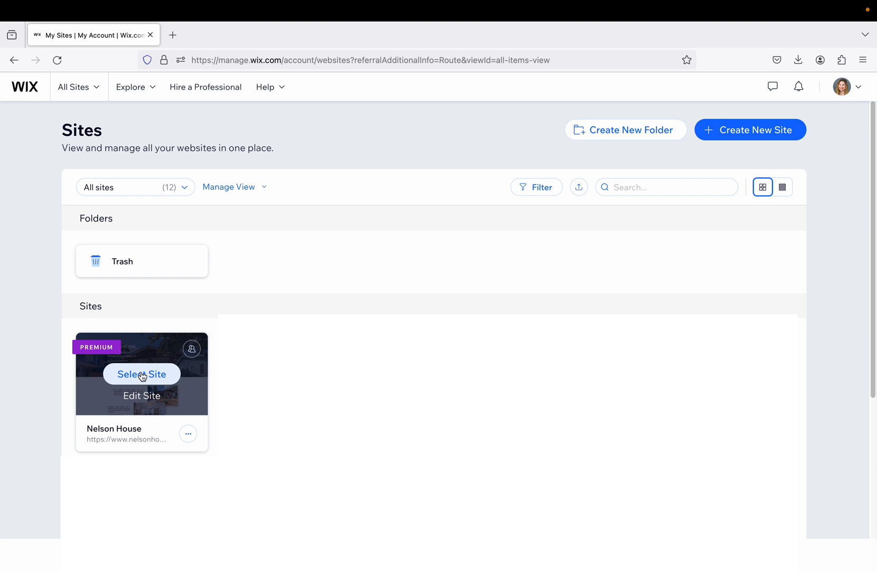
# Select the Nelson House site card to land on its dashboard home.
pyautogui.click(141, 373)
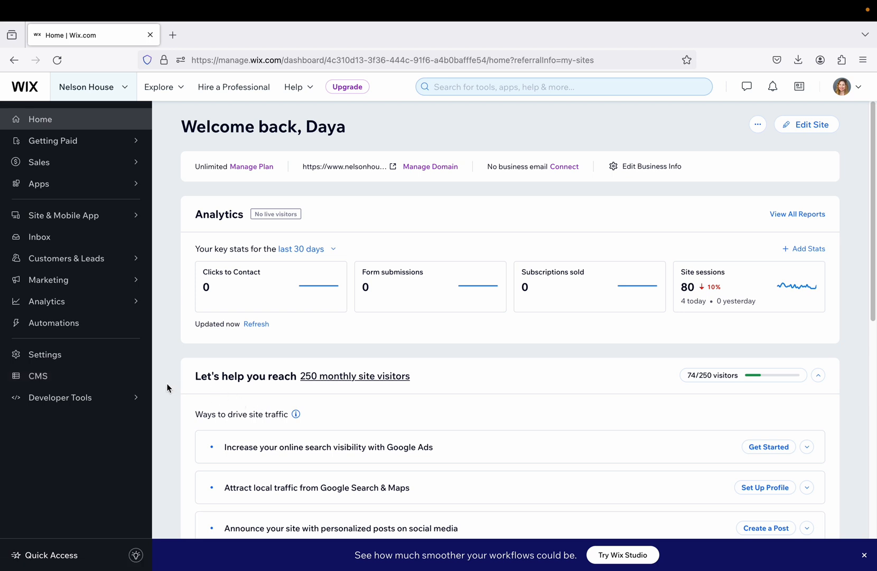
pyautogui.moveTo(81, 348)
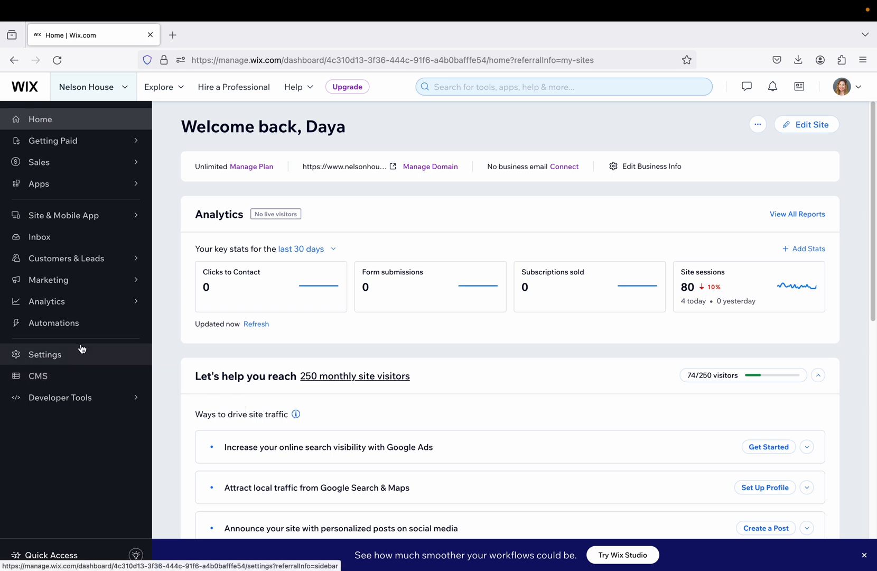
# Go to Settings from the dashboard's left sidebar.
pyautogui.click(45, 354)
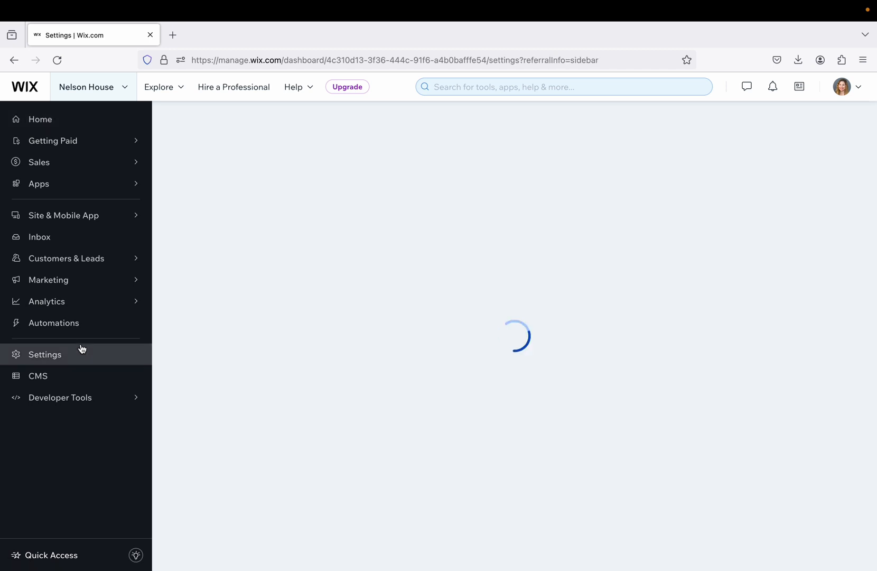
pyautogui.click(45, 354)
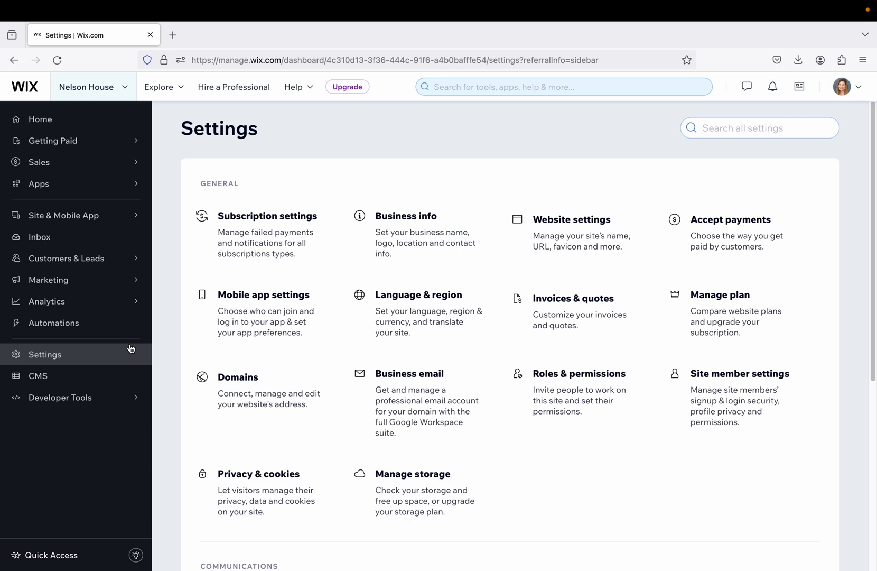
pyautogui.moveTo(171, 350)
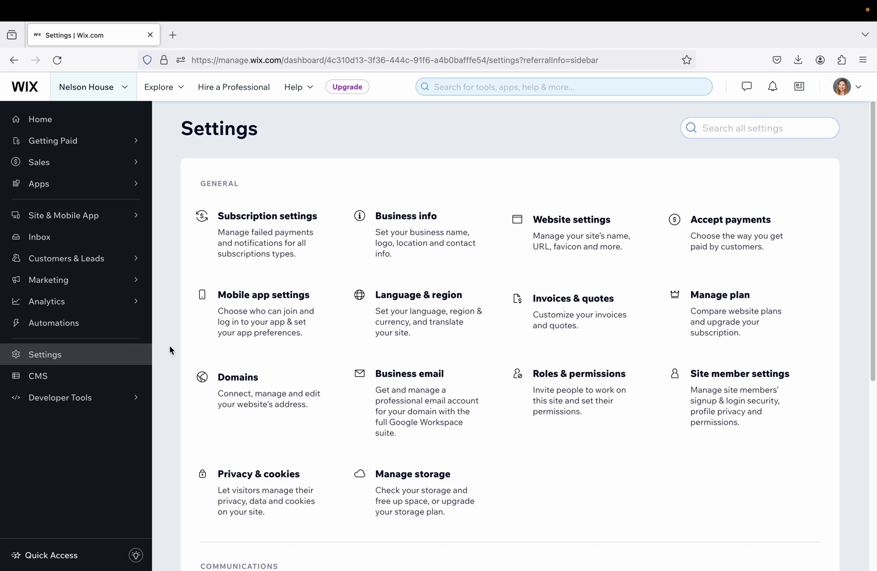
pyautogui.moveTo(234, 384)
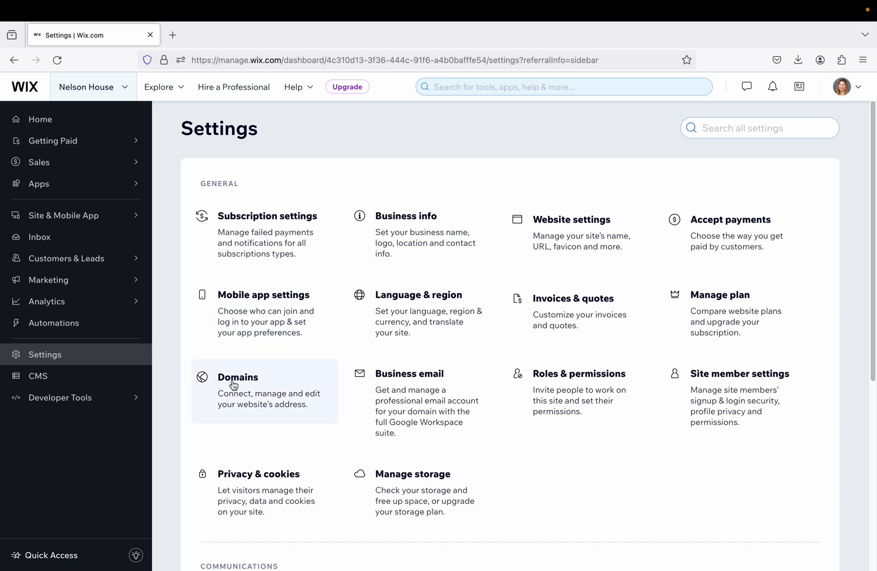
# Enter the Domains settings showing nelsonhousenola.com as the primary DNS-connected domain.
pyautogui.click(237, 376)
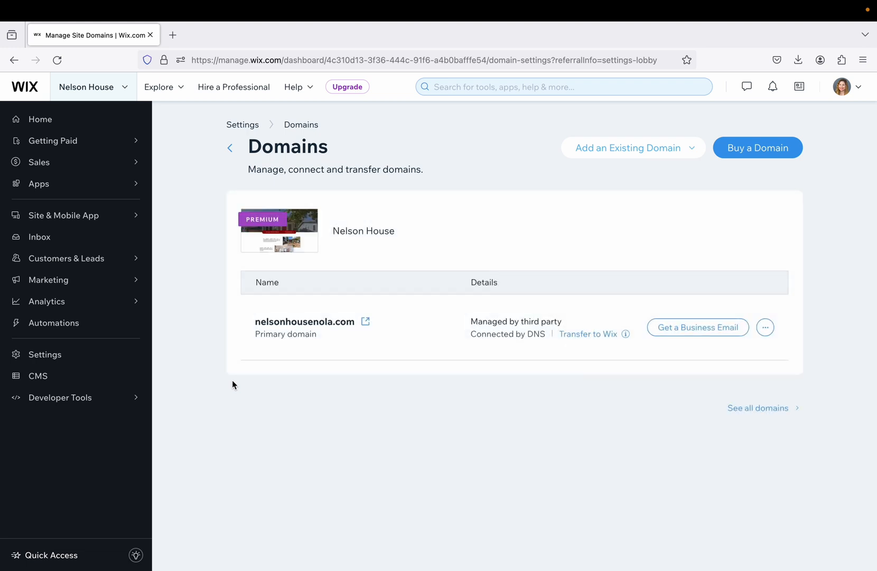
pyautogui.moveTo(250, 360)
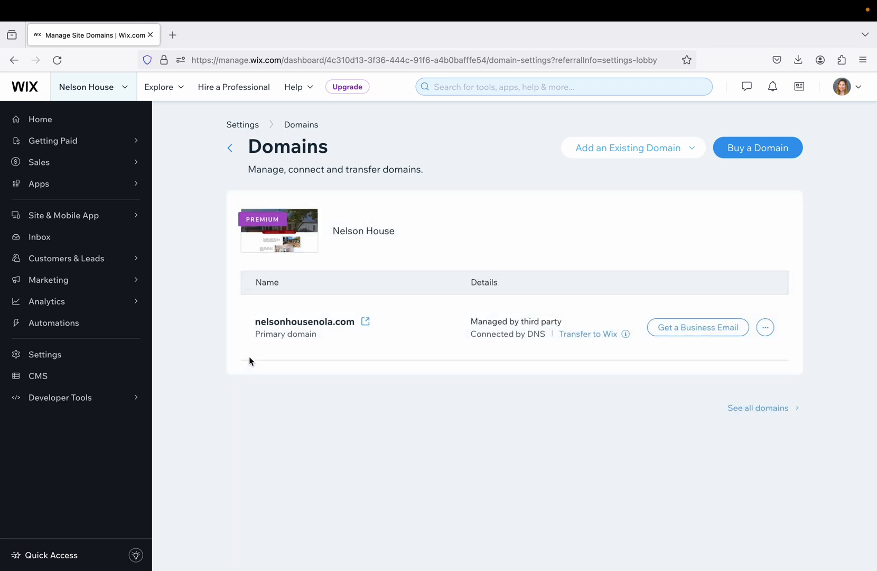
pyautogui.moveTo(554, 378)
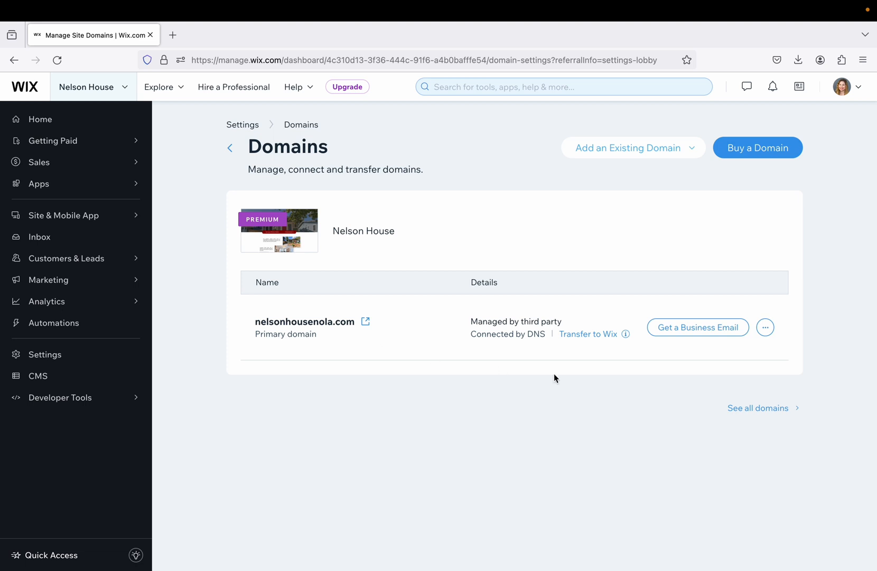
pyautogui.moveTo(798, 327)
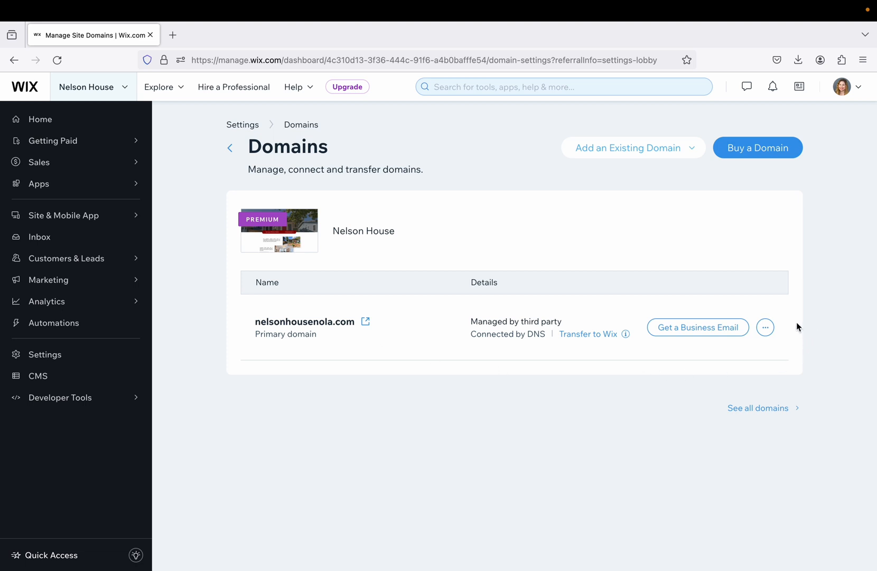
pyautogui.moveTo(765, 327)
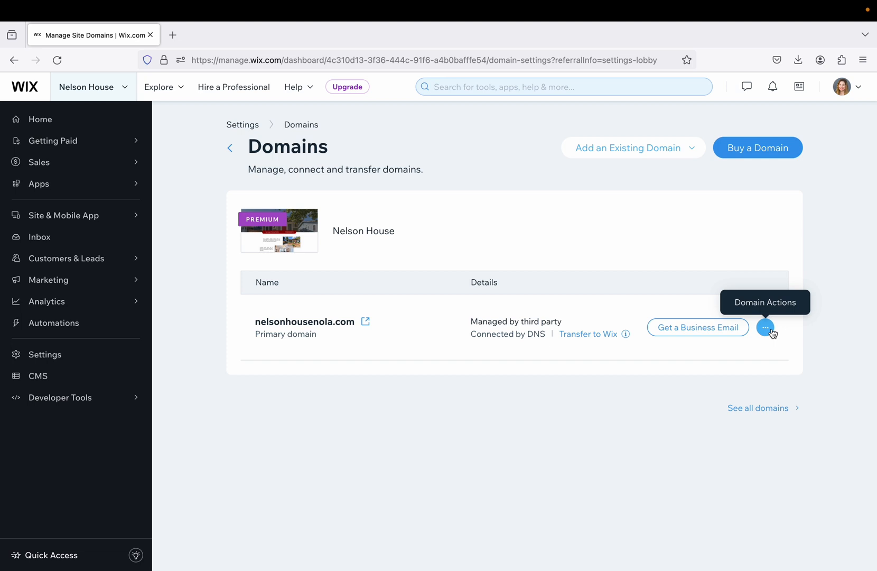
# Reveal the Domain Actions menu for nelsonhousenola.com with Unassign and Remove from Wix options.
pyautogui.click(766, 327)
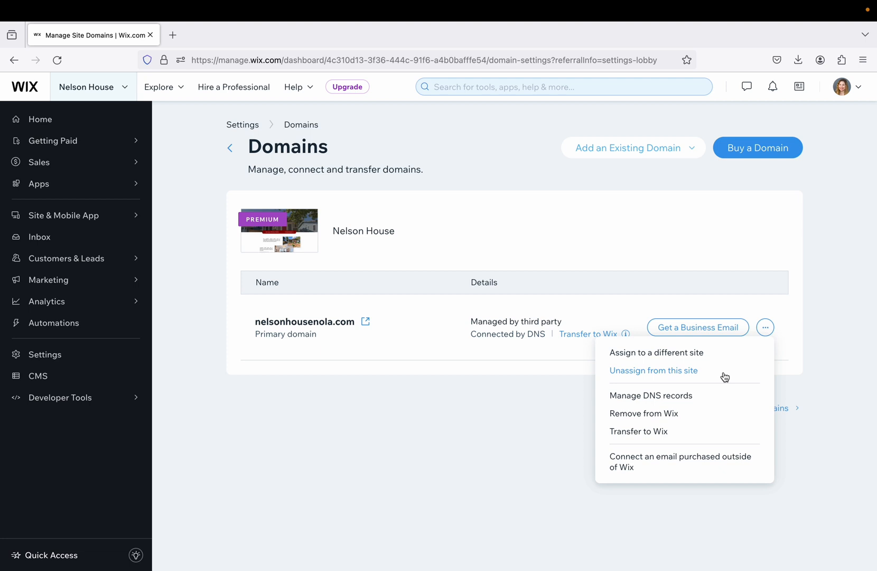
pyautogui.moveTo(807, 424)
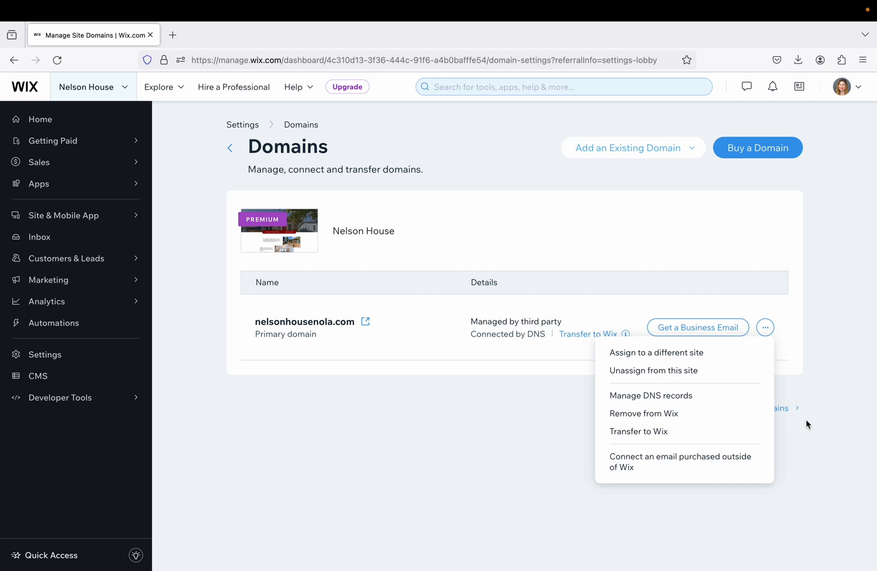
pyautogui.moveTo(643, 413)
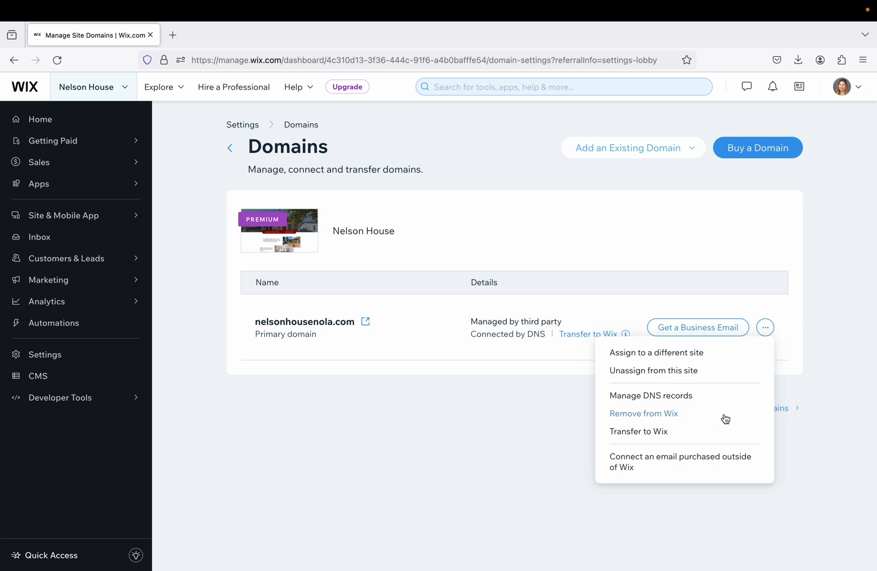
pyautogui.moveTo(735, 419)
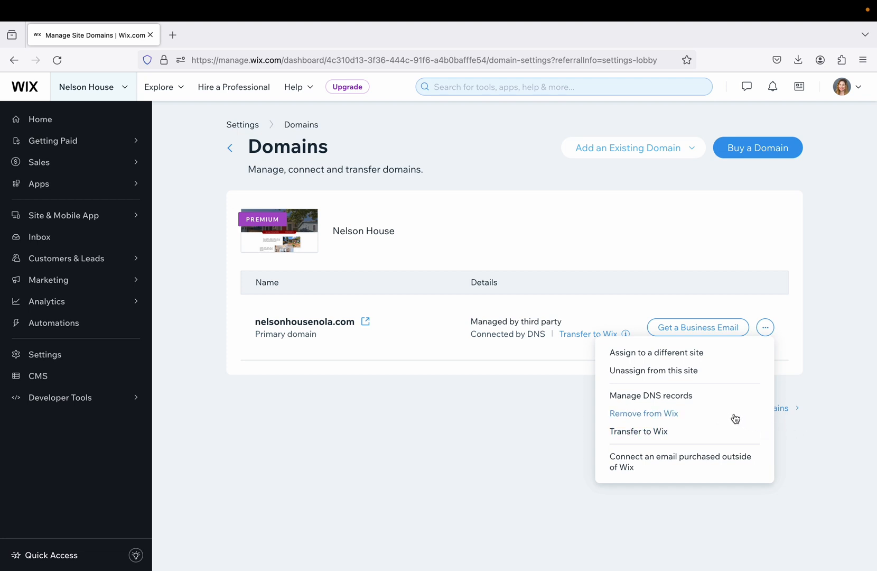